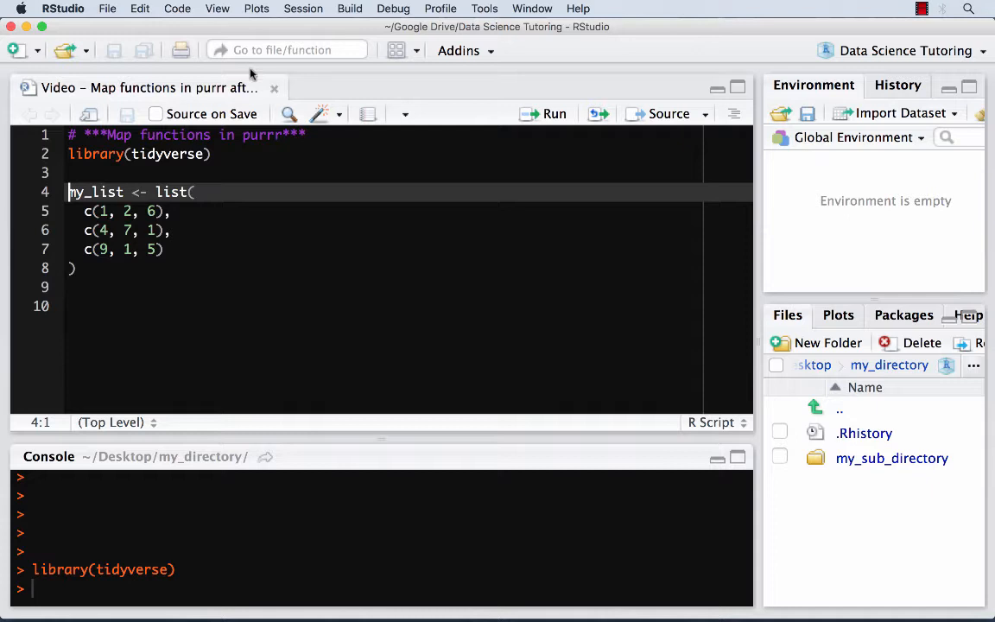
mouse_move(268, 113)
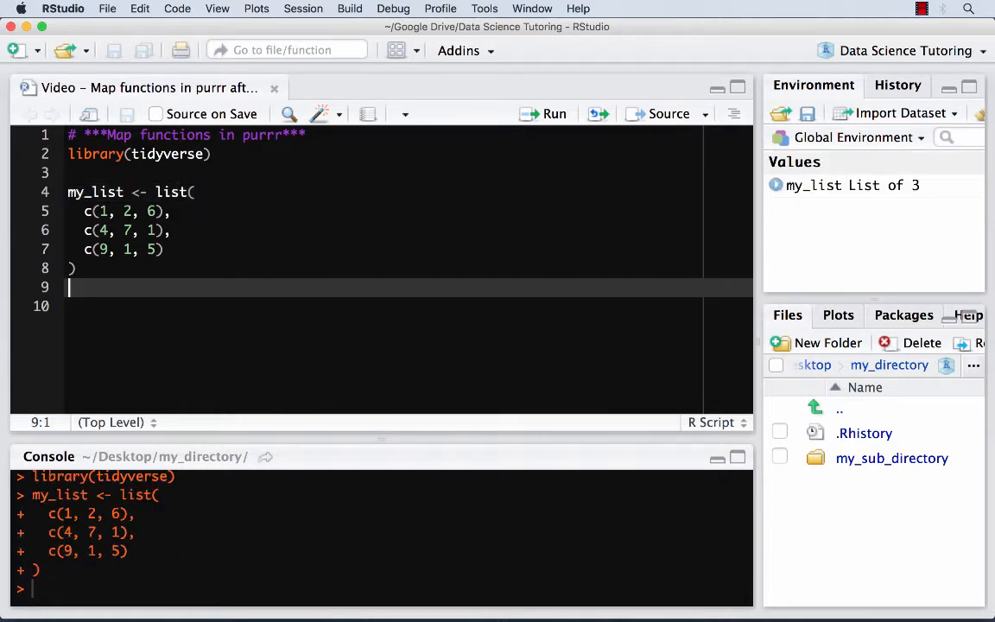
Add the comment '# find the mean of each element' below the my_list definition
text(# find the mean of each element)
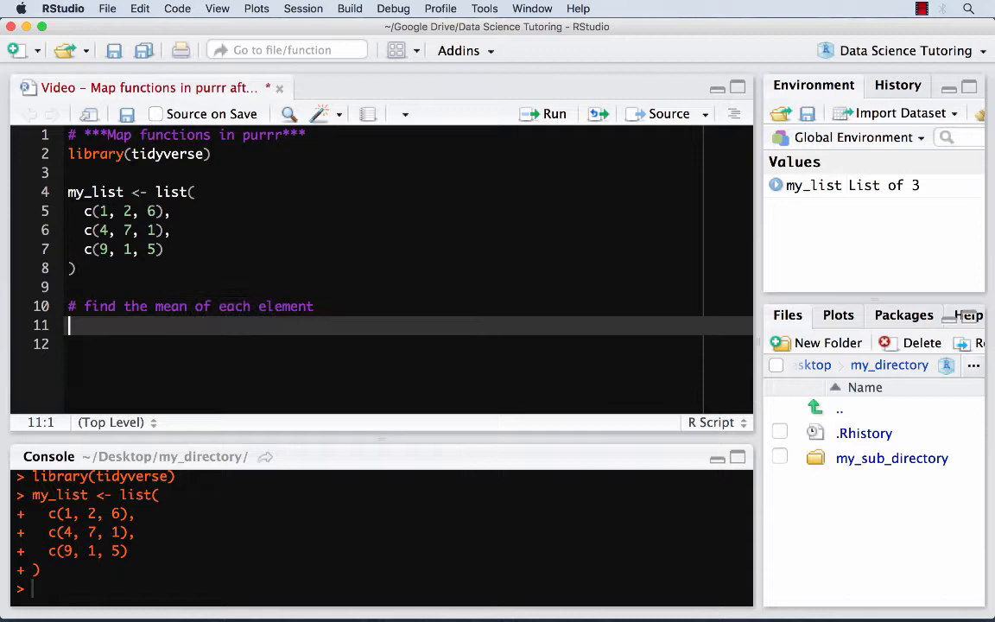
Run my_list[[1]], [[2]] and [[3]] piped into mean(), returning 3, 4 and 5
text(my_list)
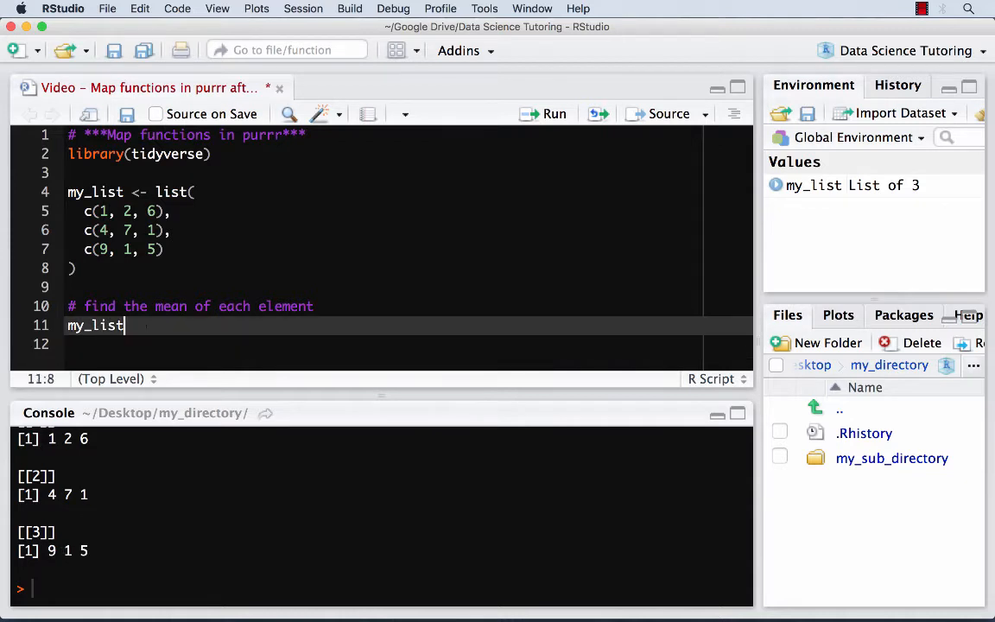
text([[1]])
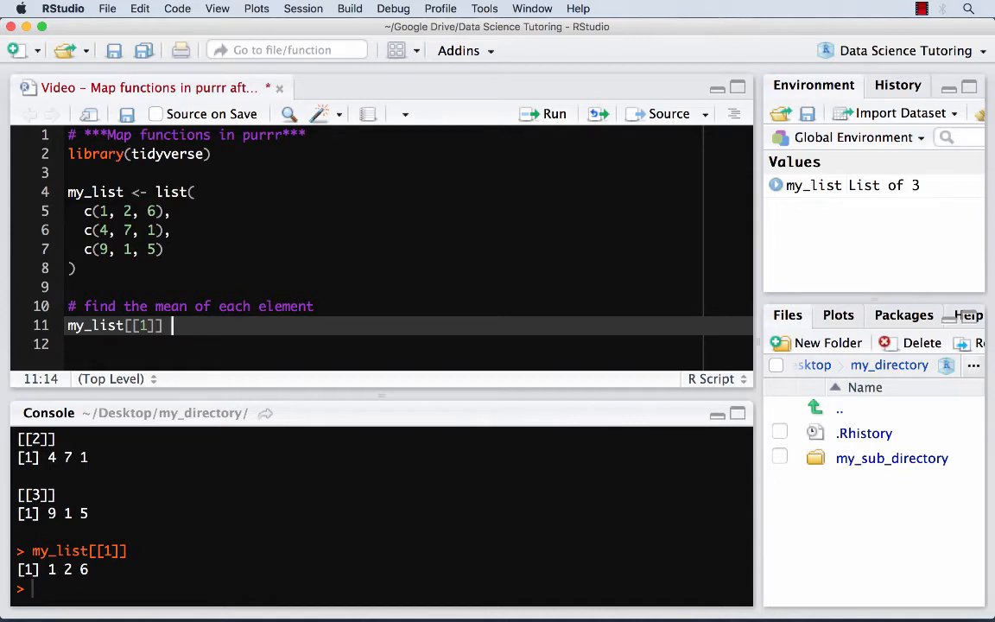
text(%>% mean())
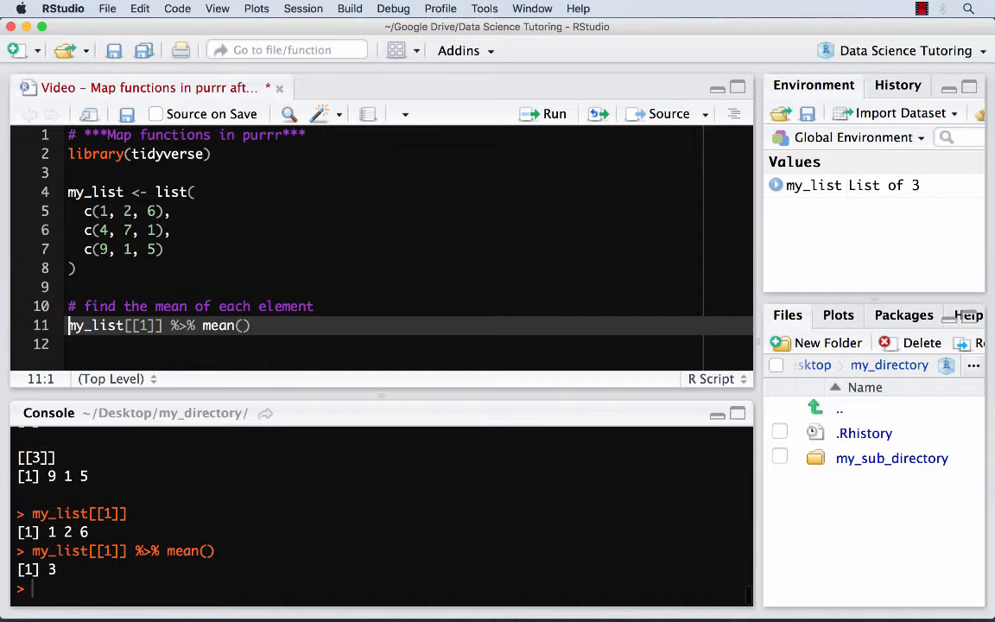
key(Enter)
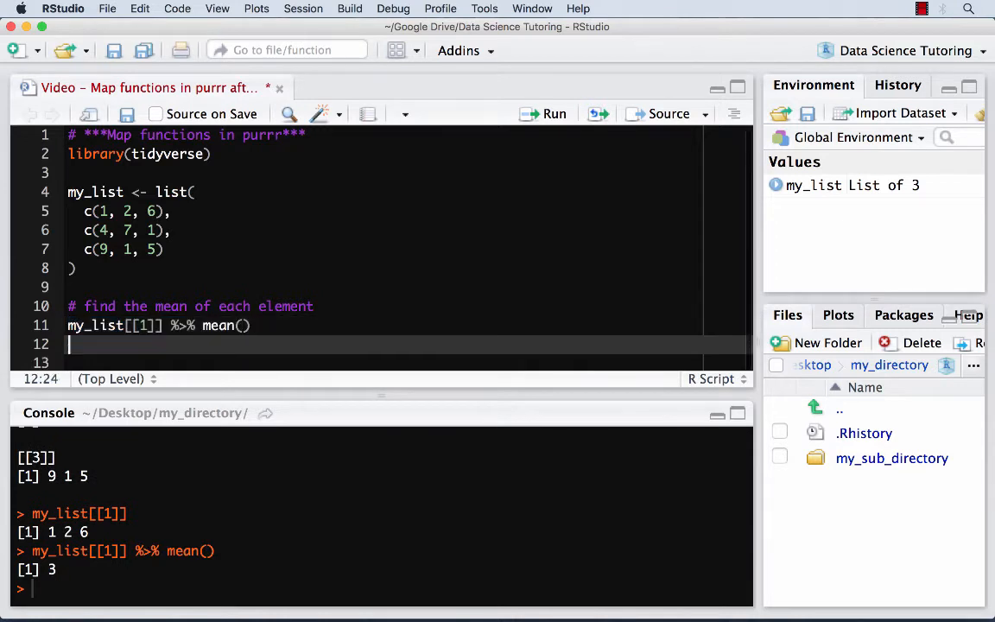
text(my_list[[2]] %>% mean())
click(406, 362)
text(my_list[[3]] %>% mean()
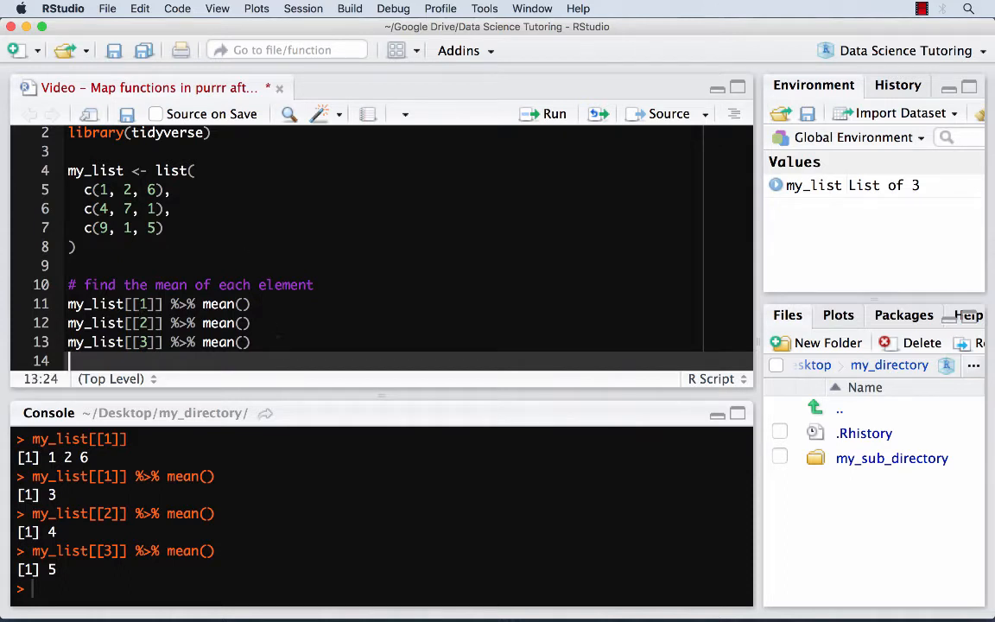
text(#)
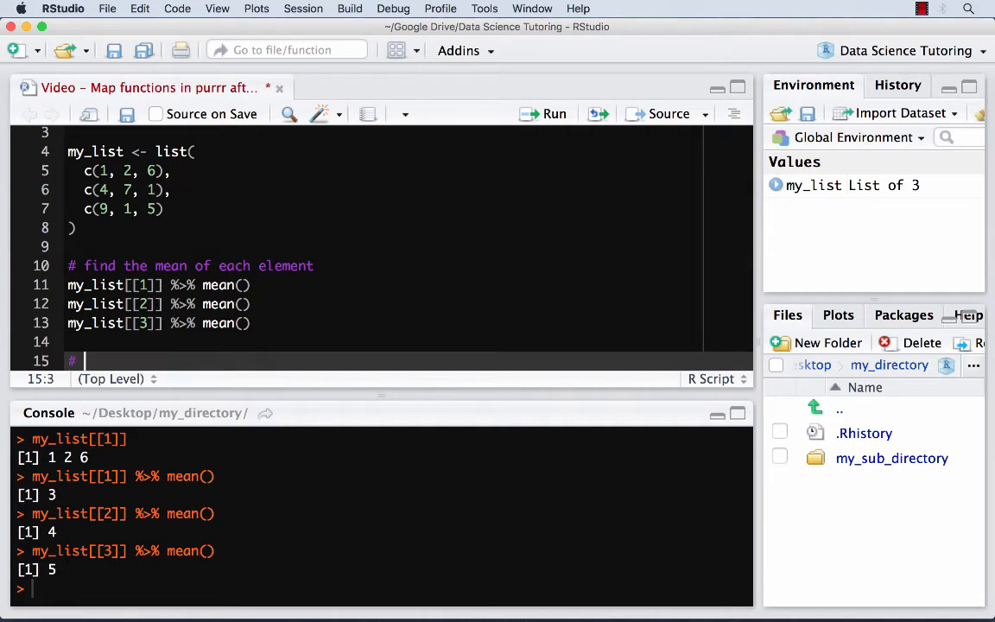
Add '# basic idea of a map', print my_list, and run my_list %>% map(mean)
text(basic idea of a map)
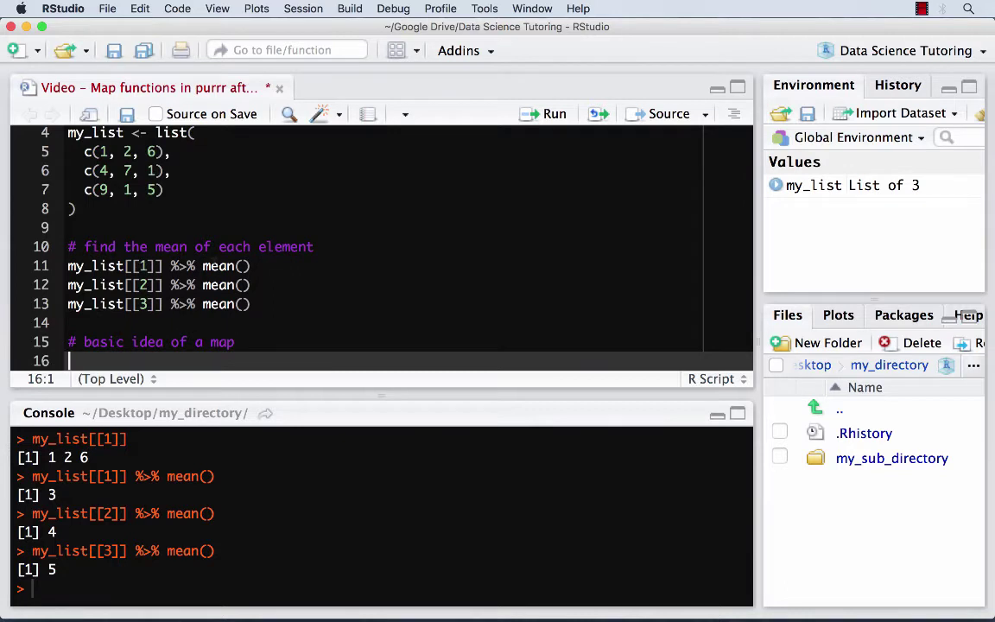
text(my_list)
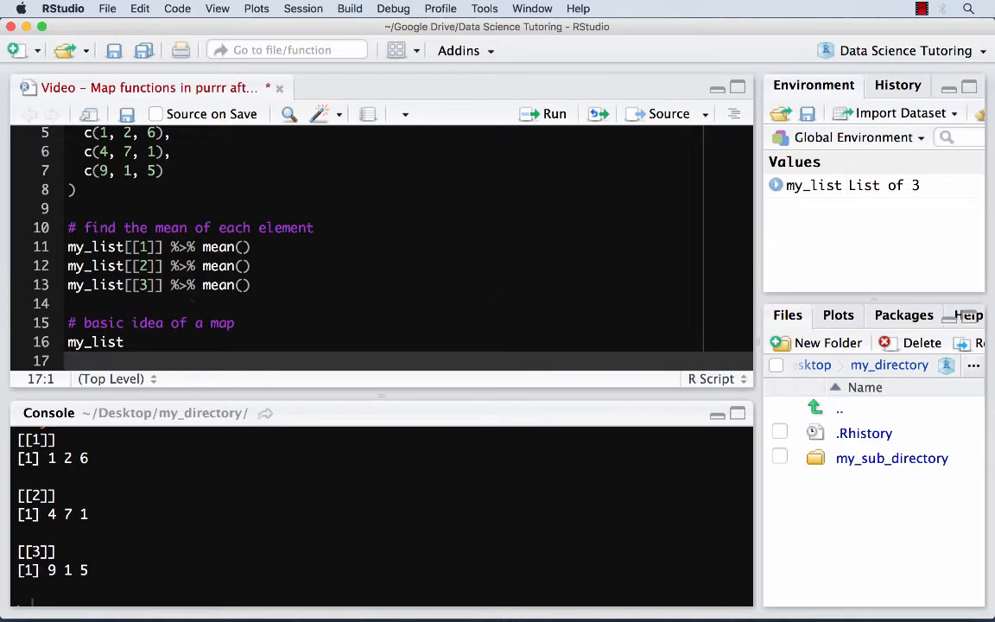
text(my_list %>% map()
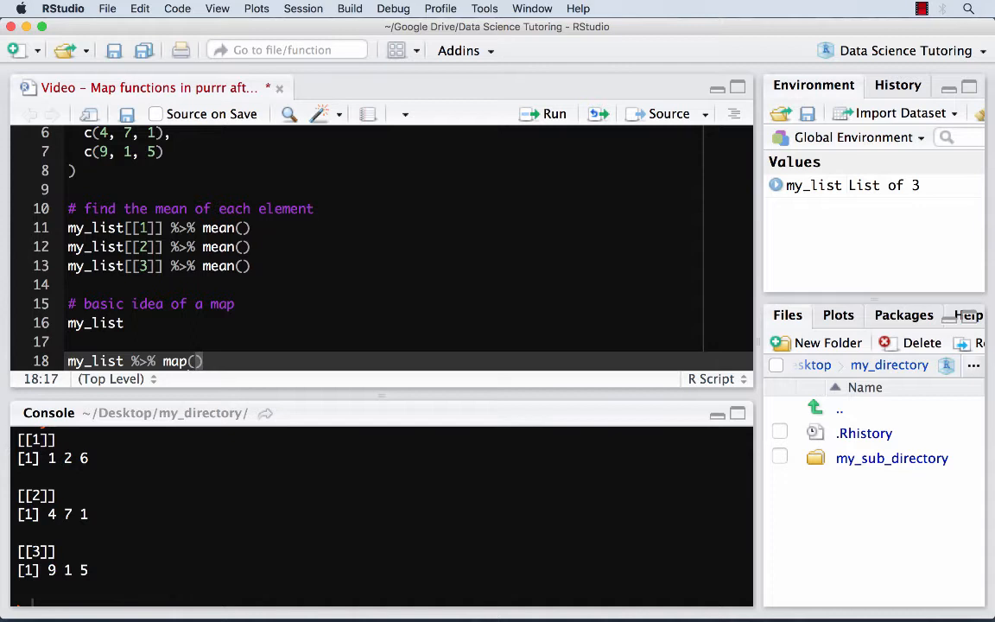
text(mean)
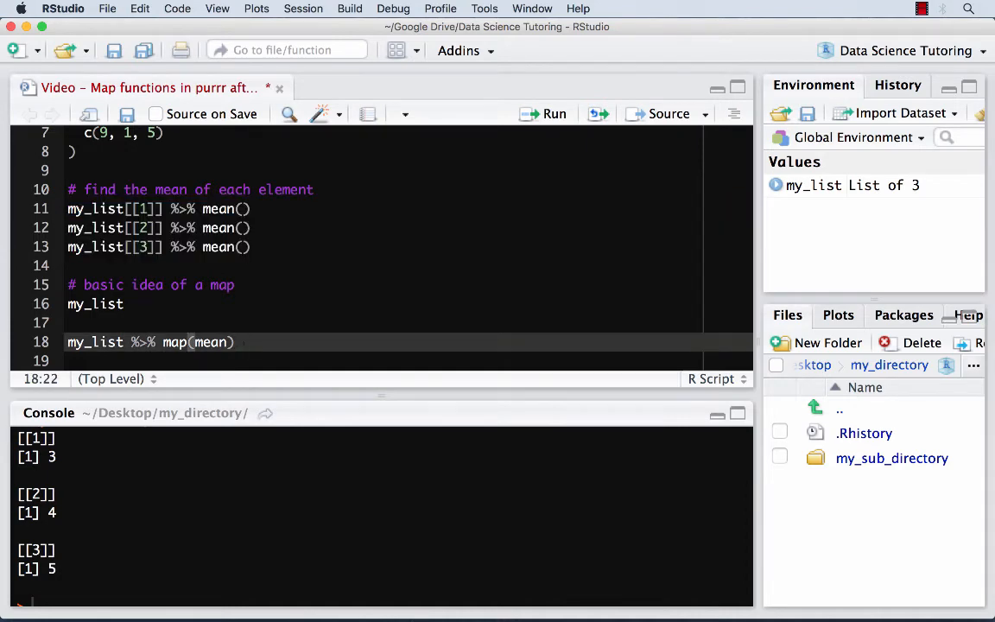
text(map()
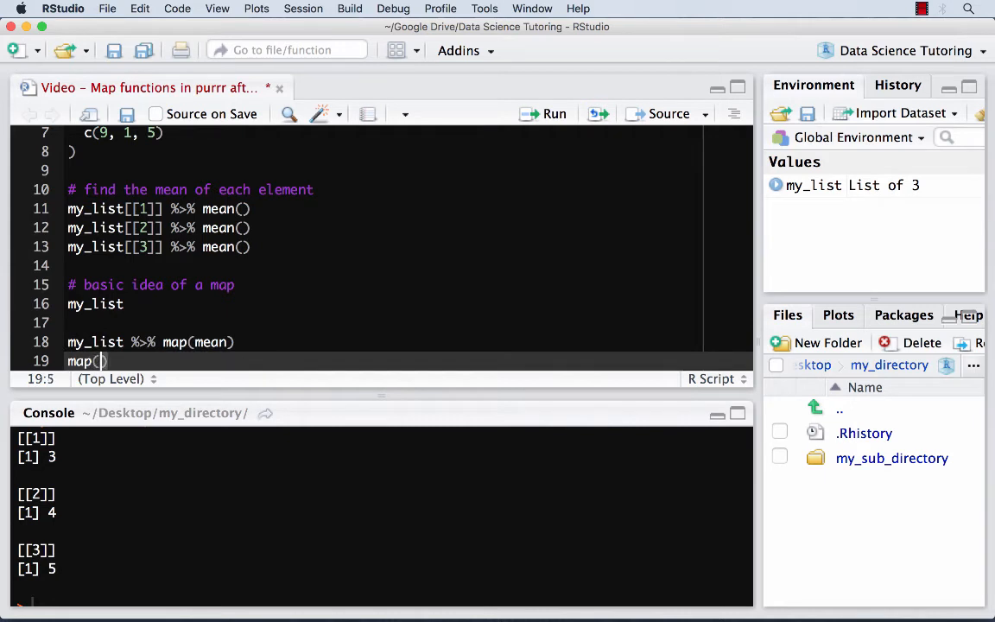
Run map(my_list, mean) for the same 3, 4, 5 list, then delete that line
text(my_list,)
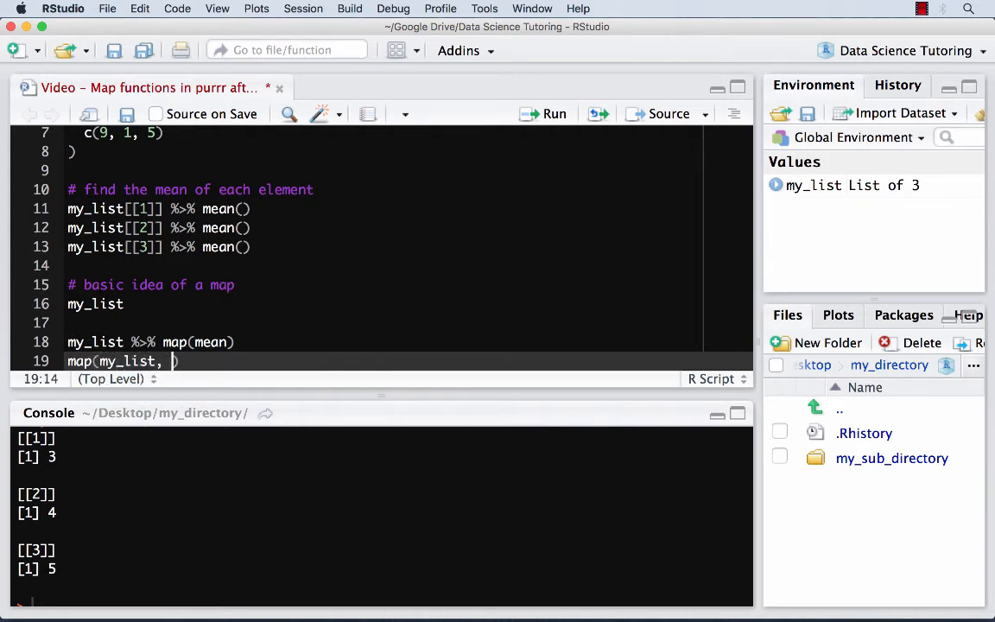
text(mean)
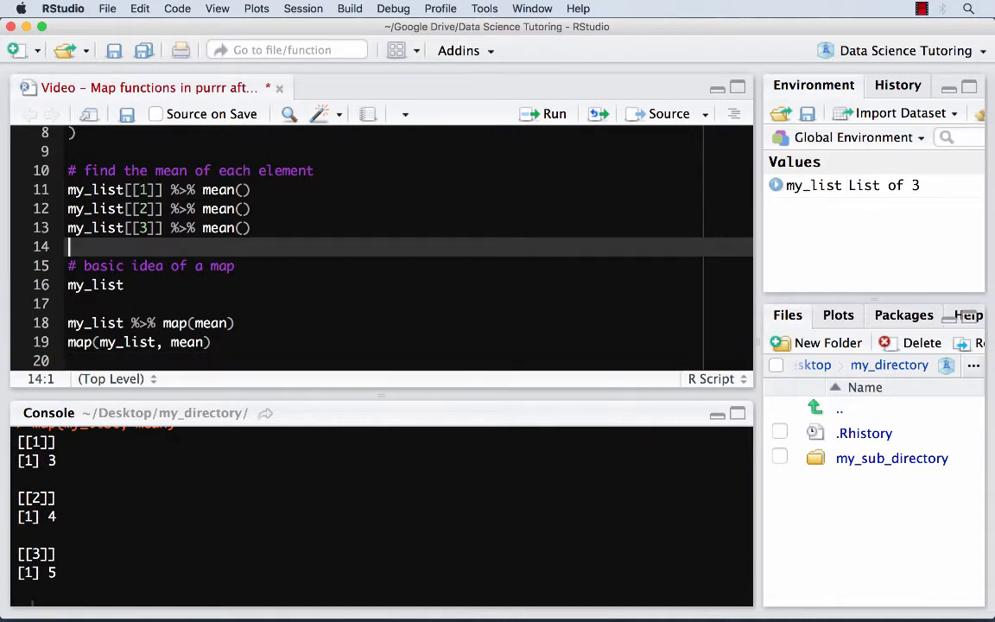
text(mean())
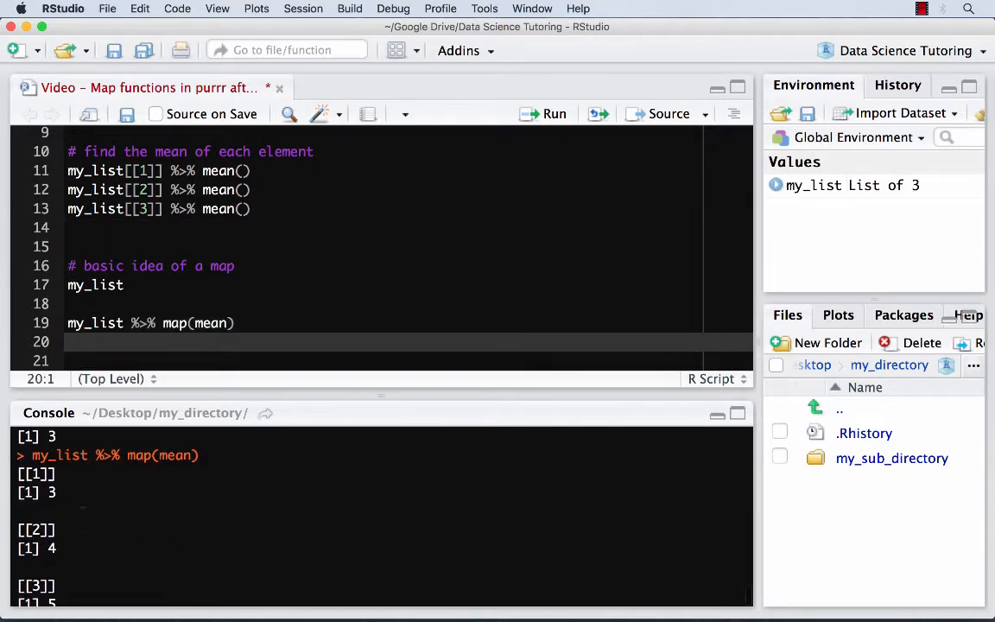
scroll(down, 3)
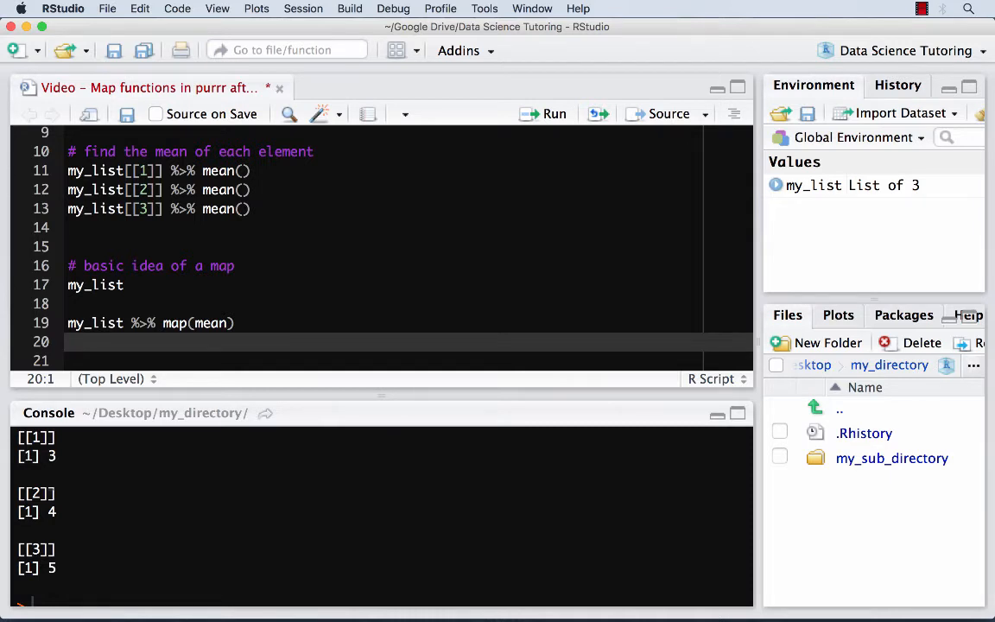
text(#)
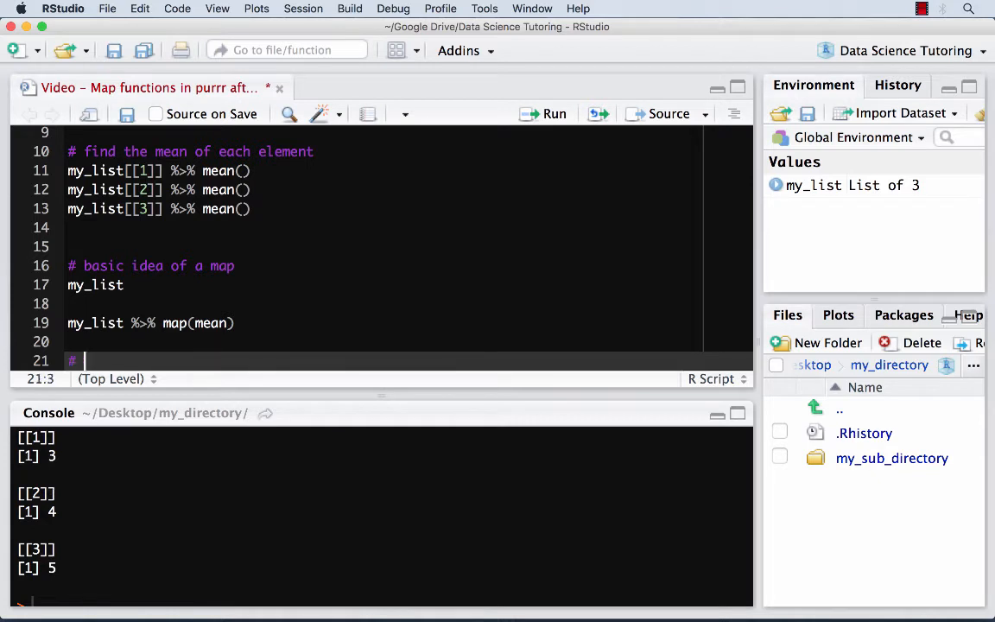
Add '# specific map (general)' and run my_list %>% map_dbl(mean), returning vector 3 4 5
text(specific map)
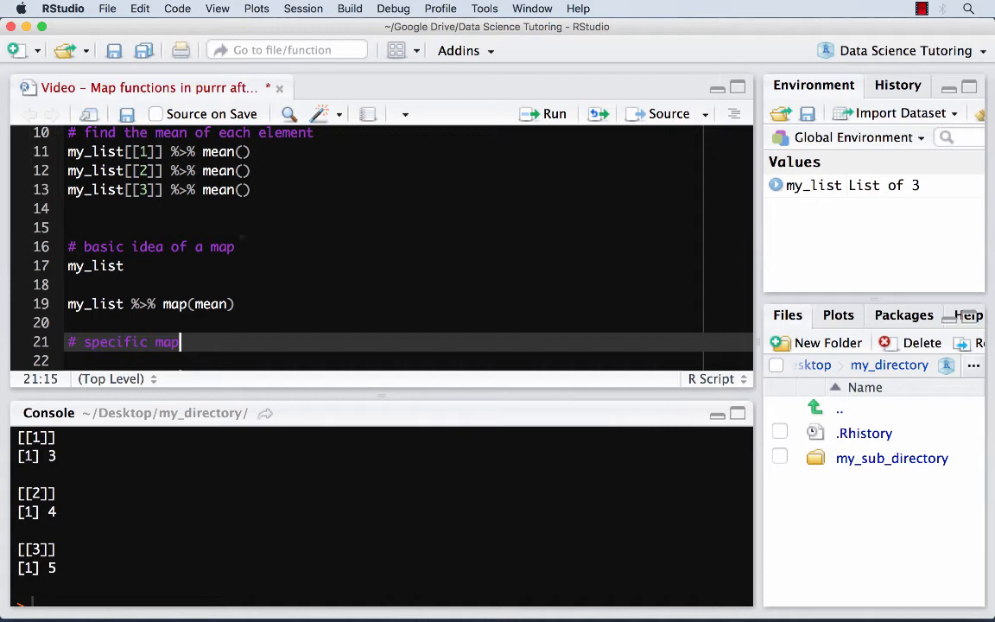
text((general))
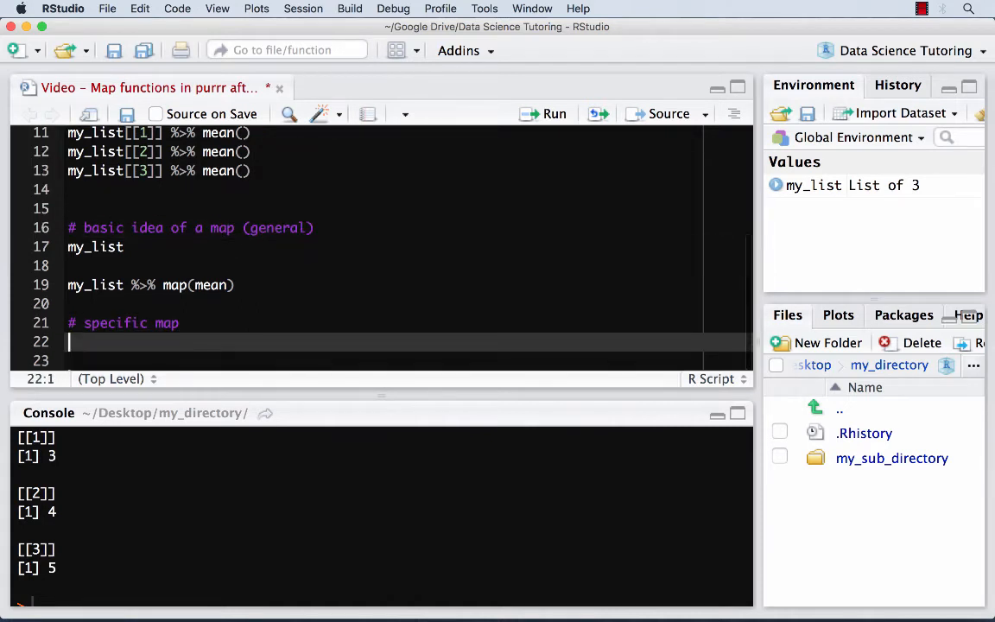
text(my_list %>%)
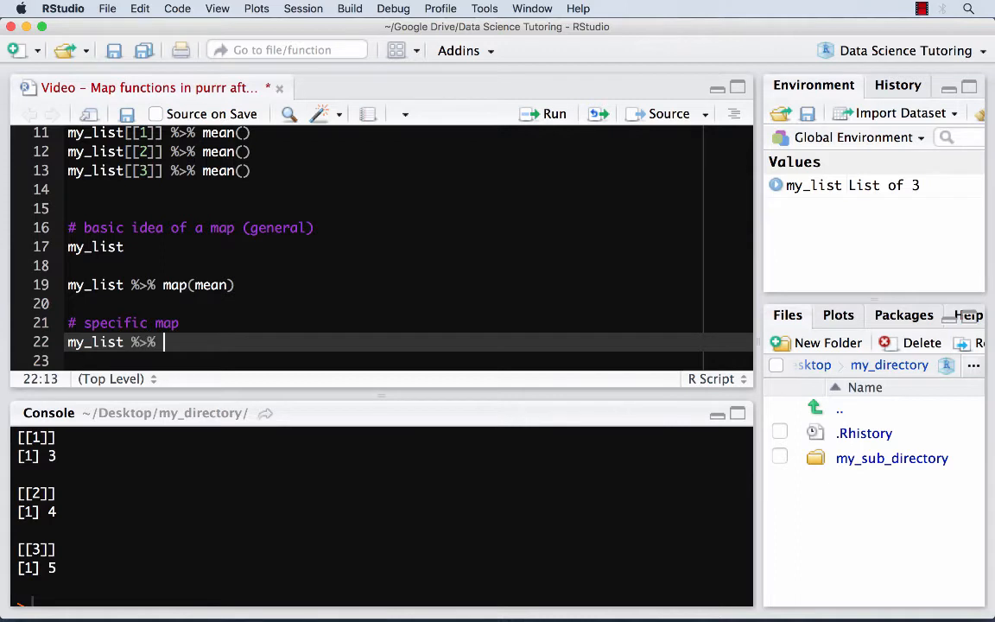
text(map)
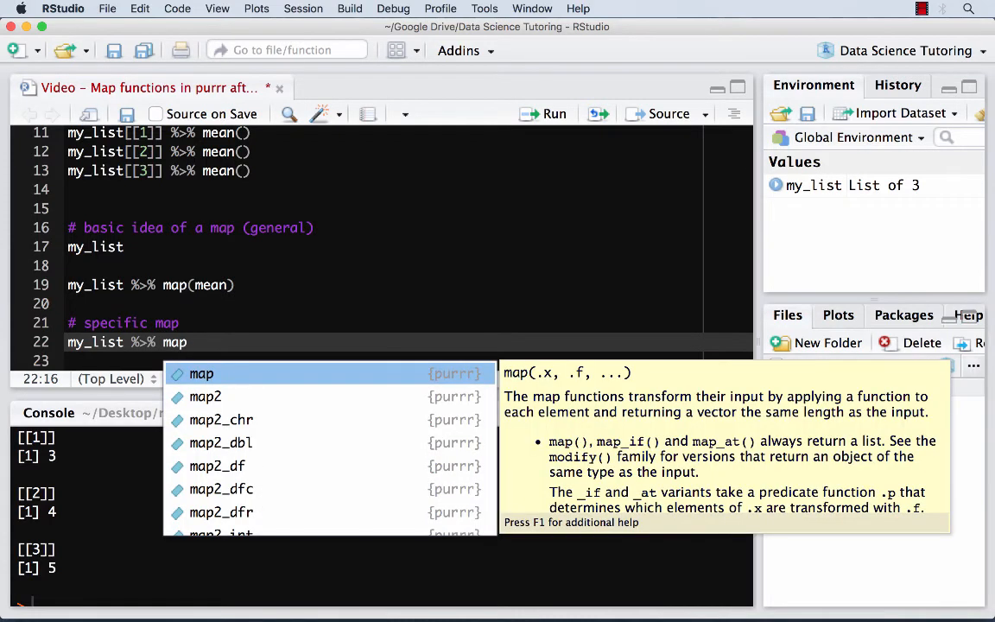
text(_)
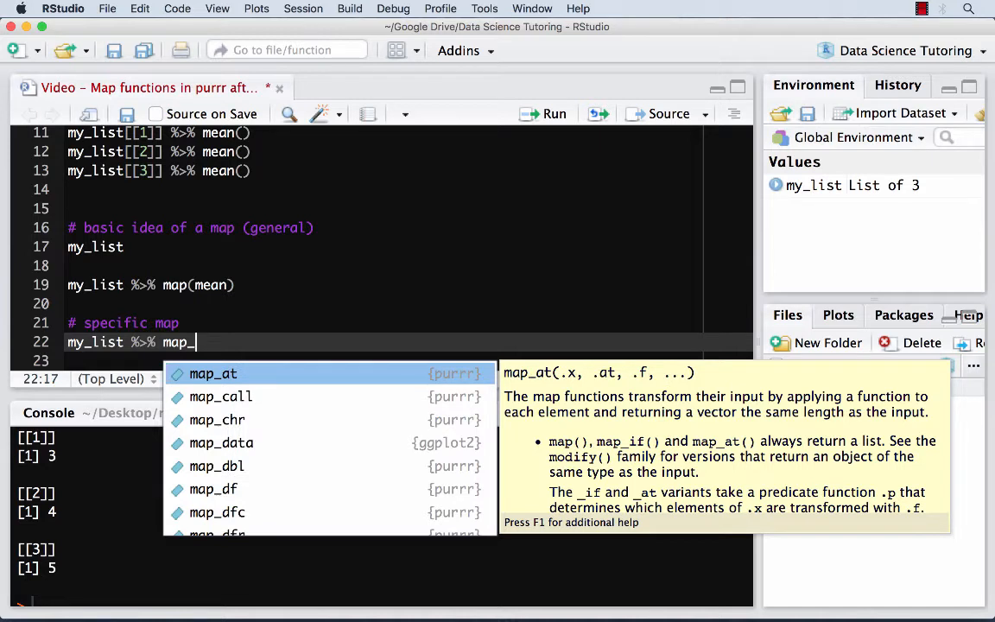
text(i)
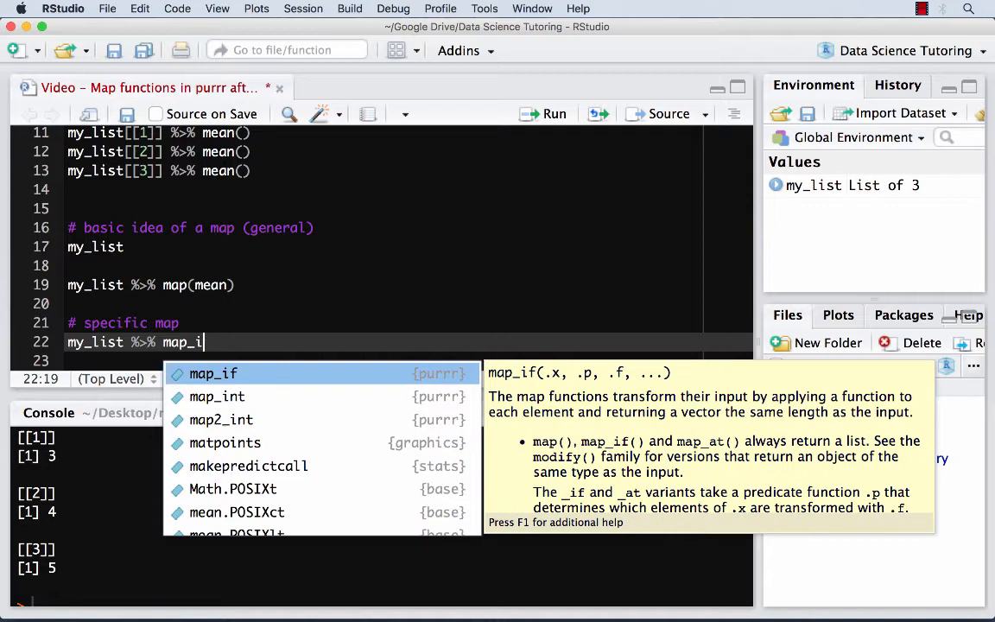
text(n)
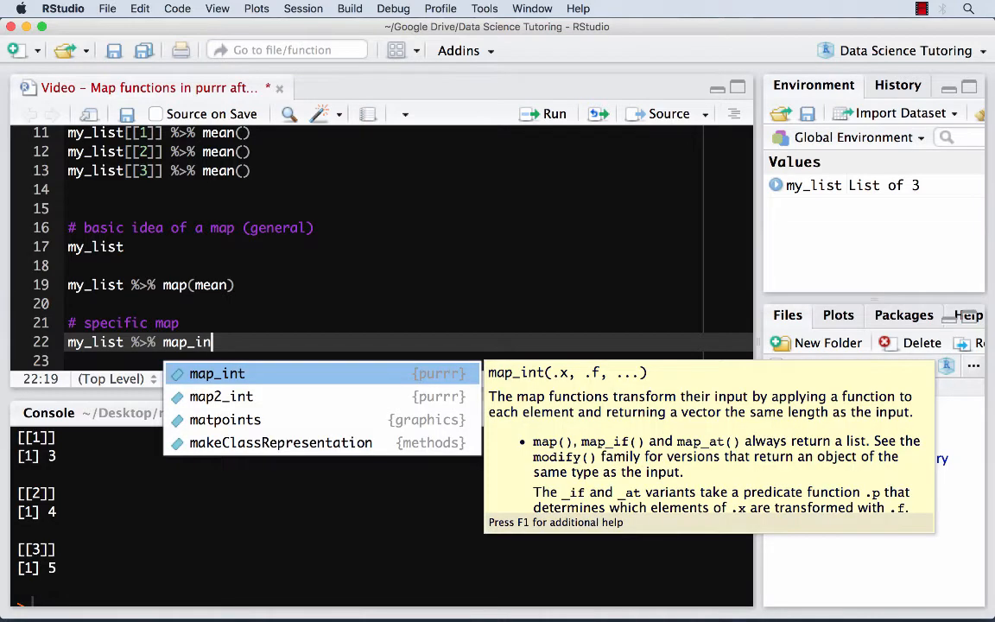
text(dbl)
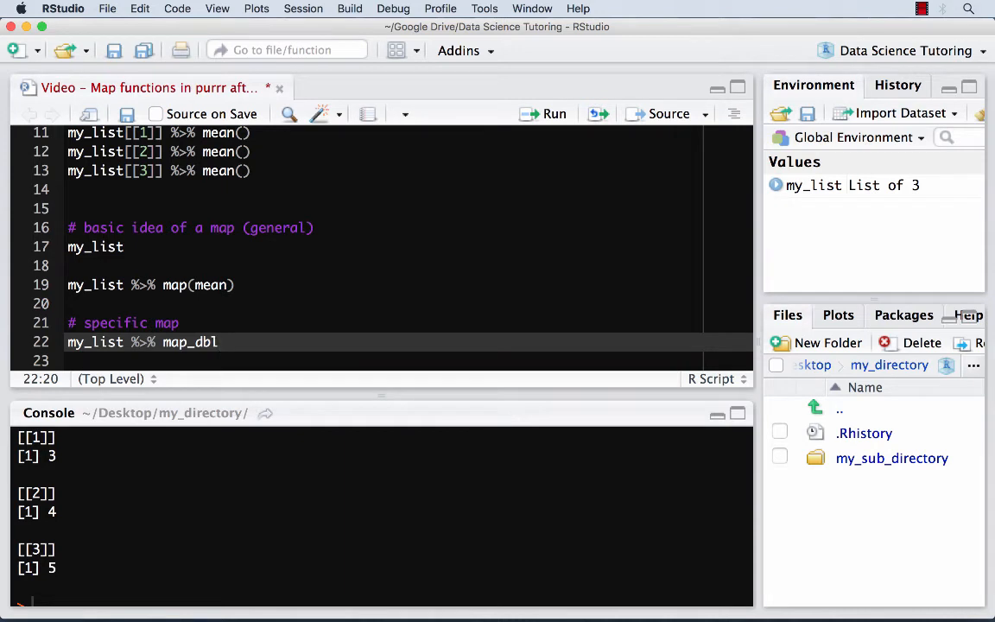
key(Backspace)
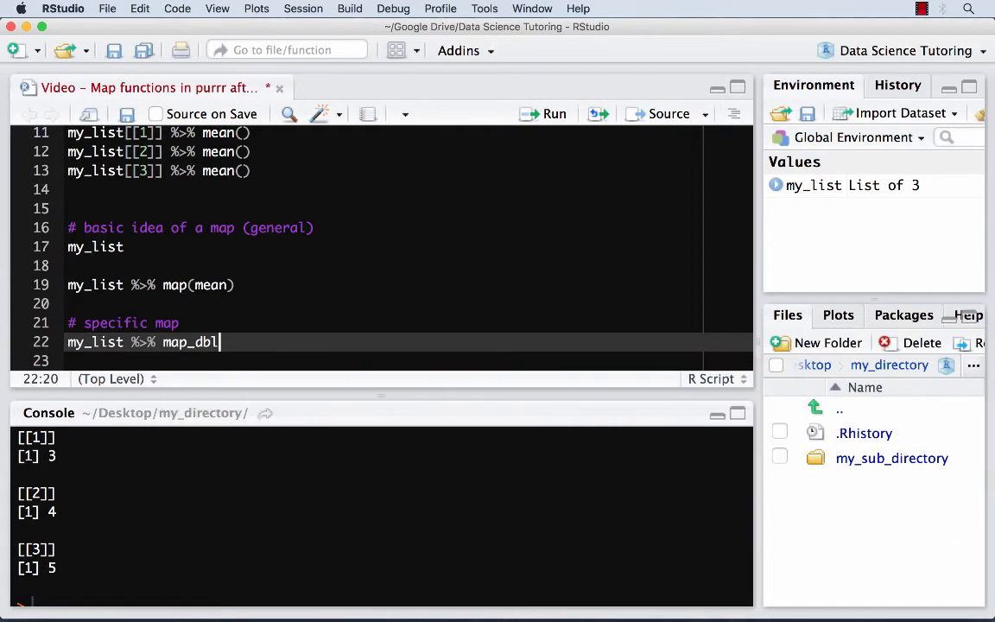
text(()
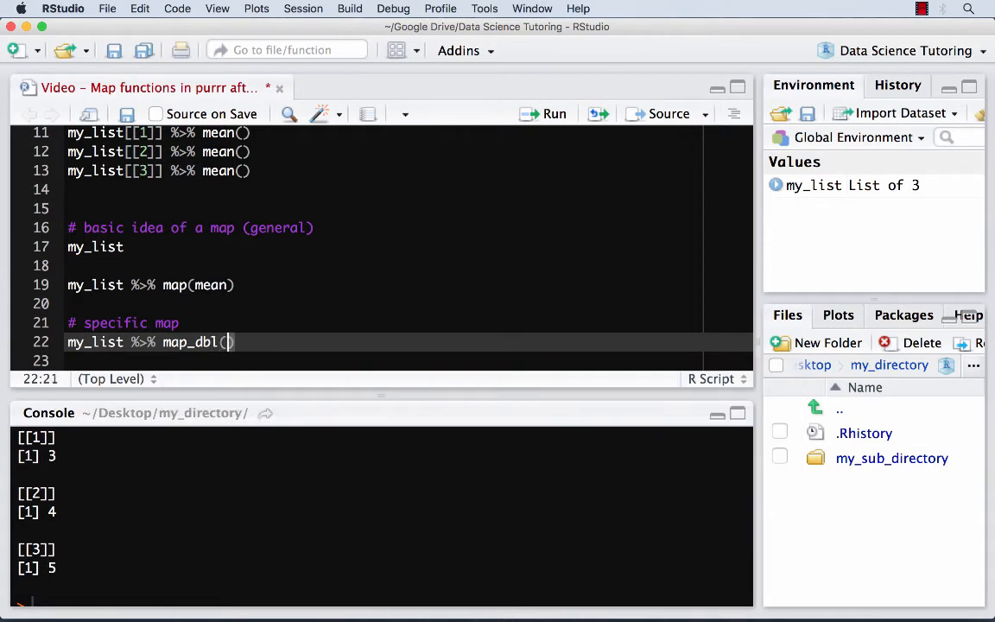
text(mean)
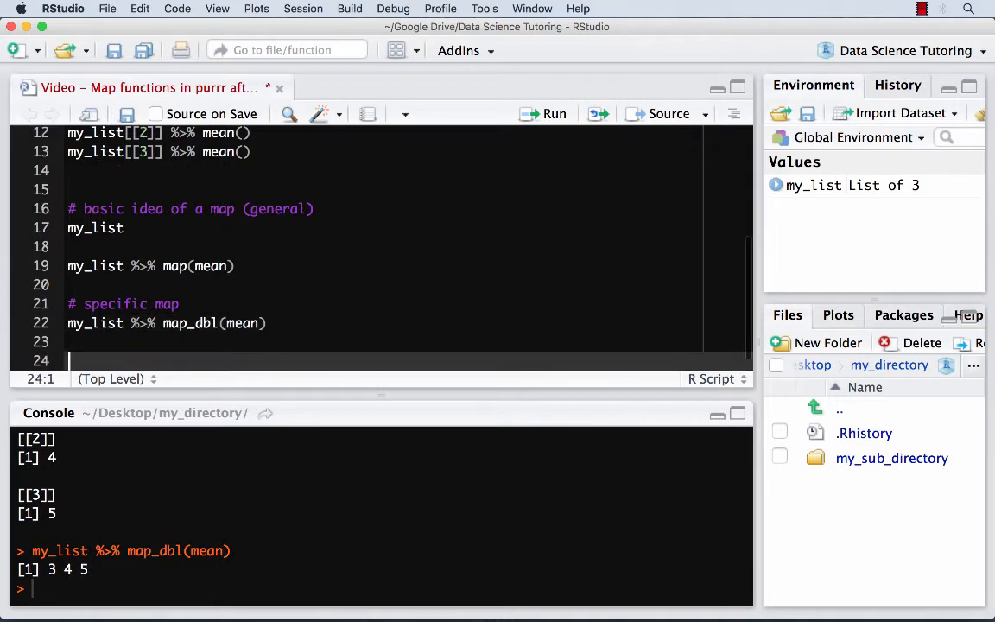
text(# anony)
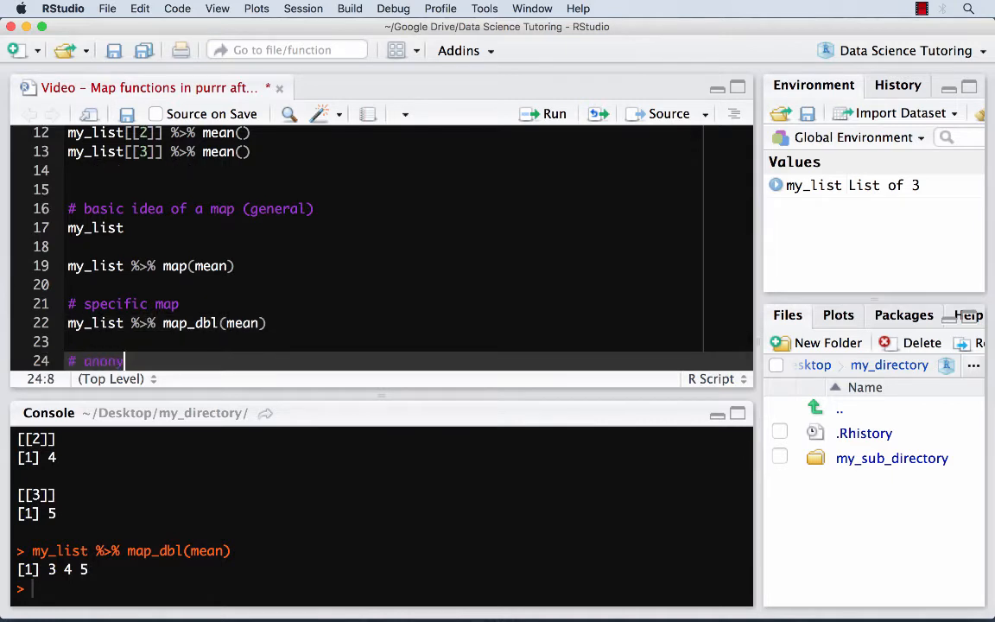
Add '# anonymous function', run my_list %>% map(~ . * 2), then try map_dbl in the console
text(mous function)
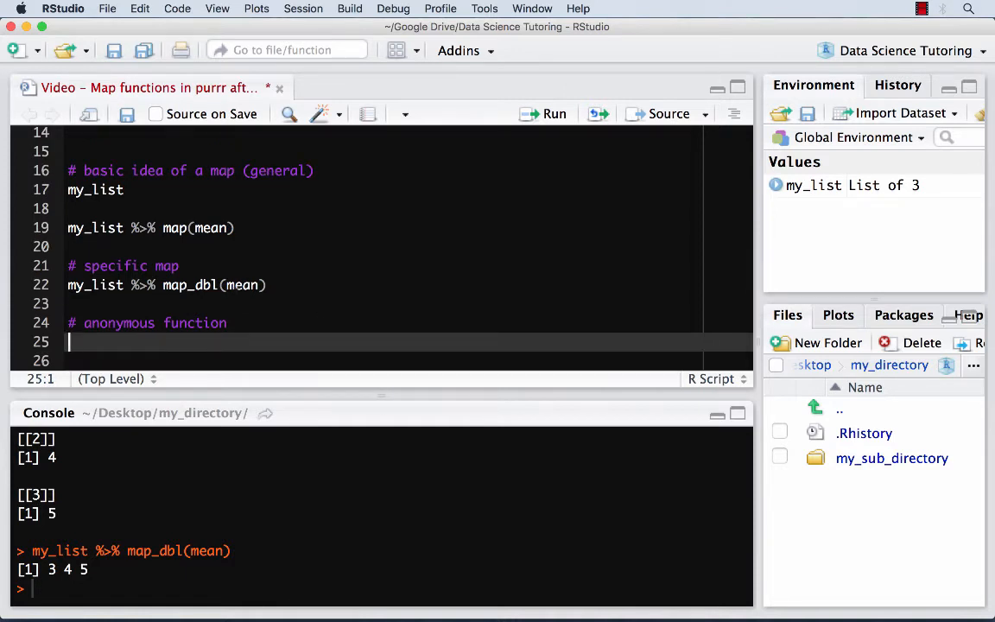
text(my_list %>%)
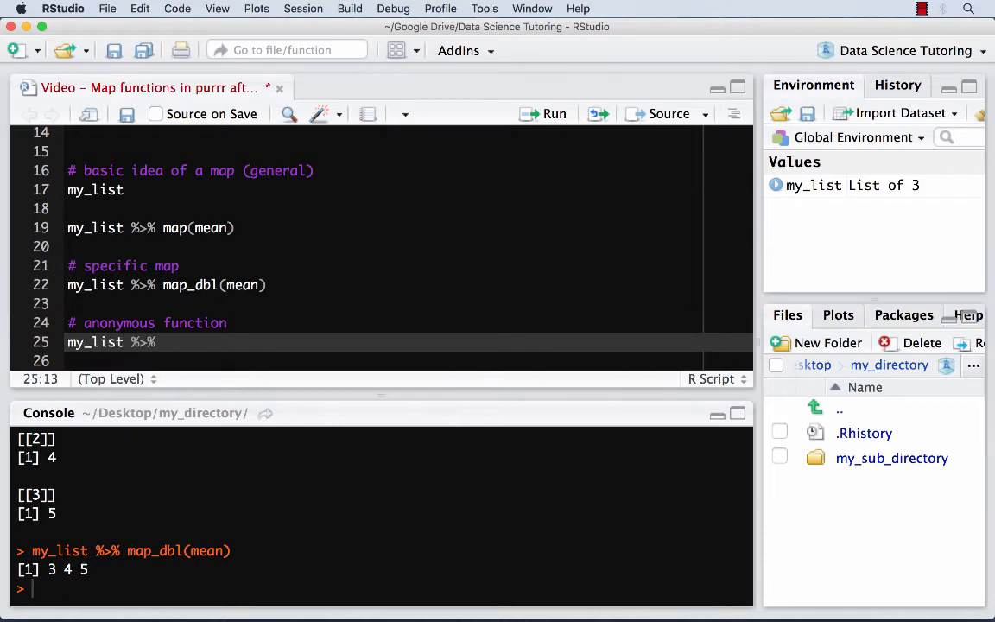
text(map()
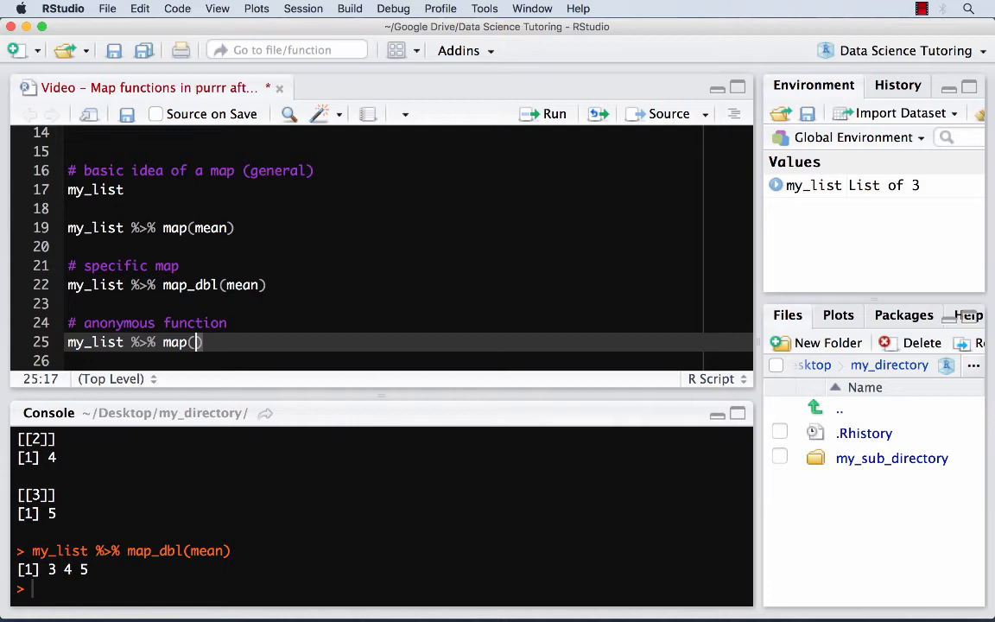
text(~)
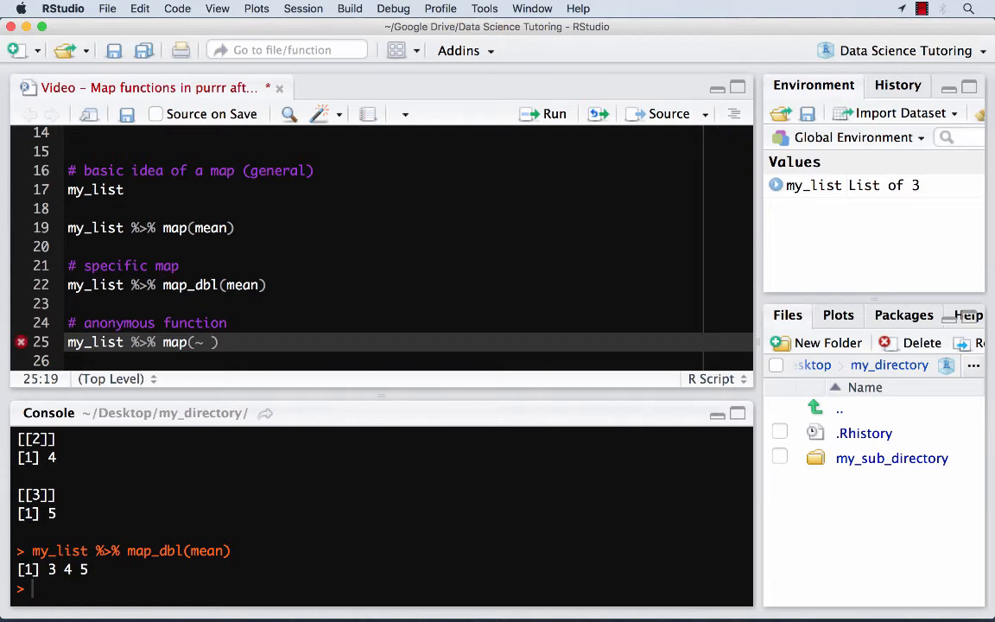
text(.)
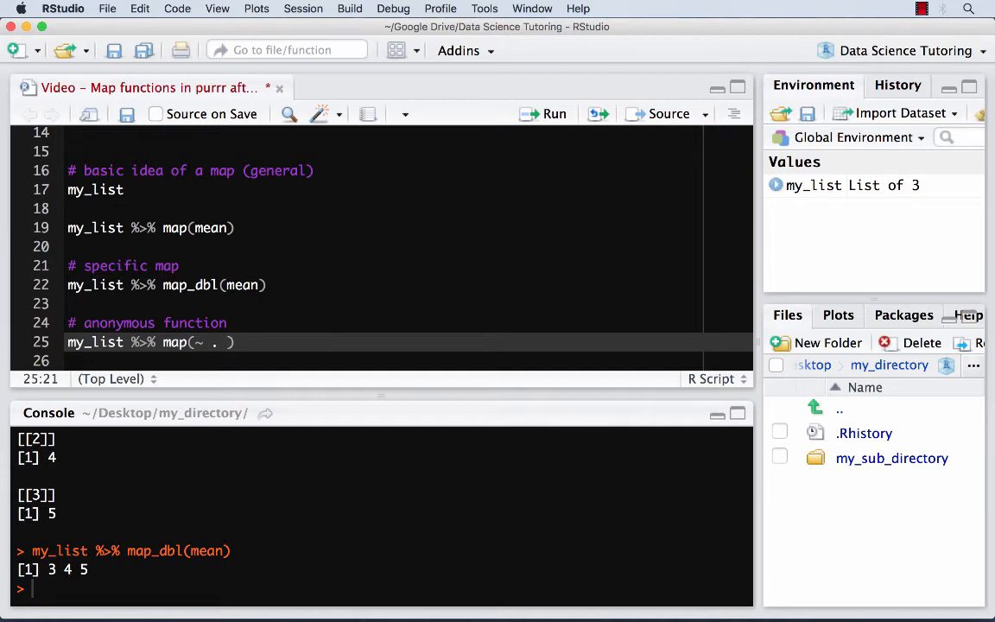
text(* 2)
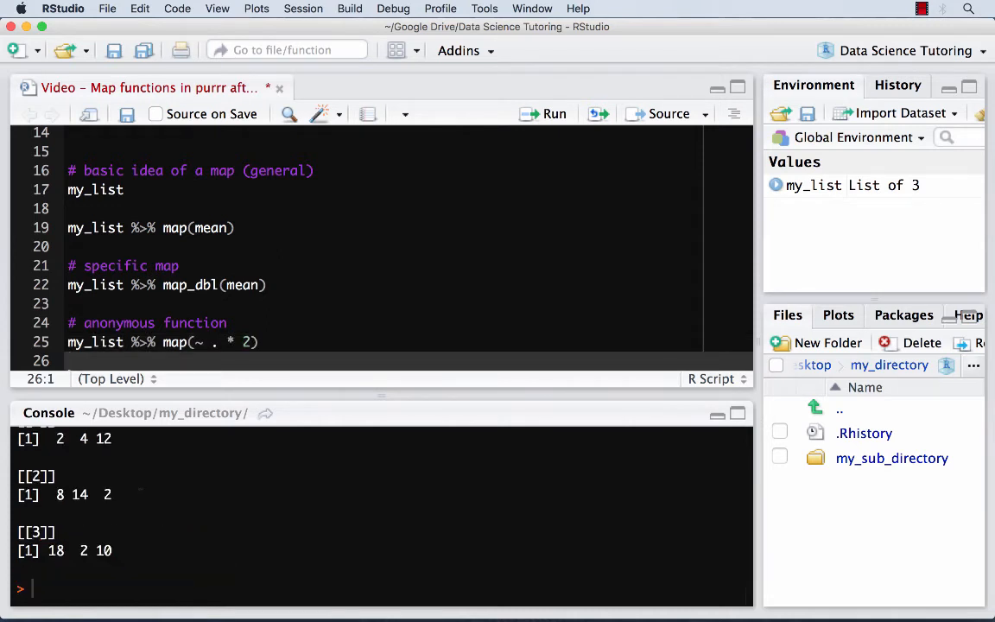
click(543, 113)
text(my_list %>% map_dbl(~ . * 2)
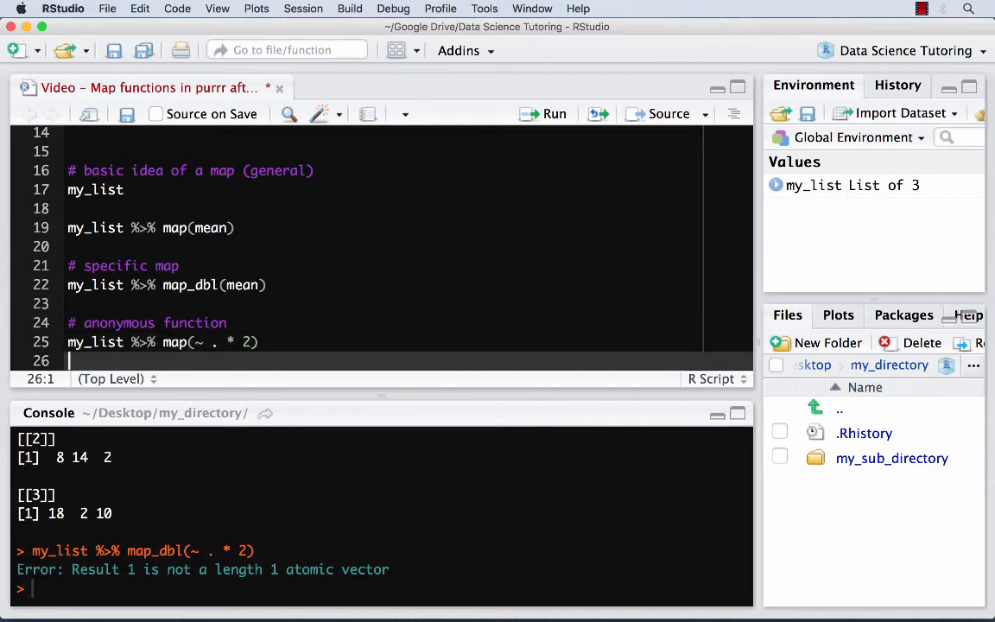
Add '# other maps' and run my_list %>% map(is.numeric), giving TRUE three times
text(# other maps)
text(my_list)
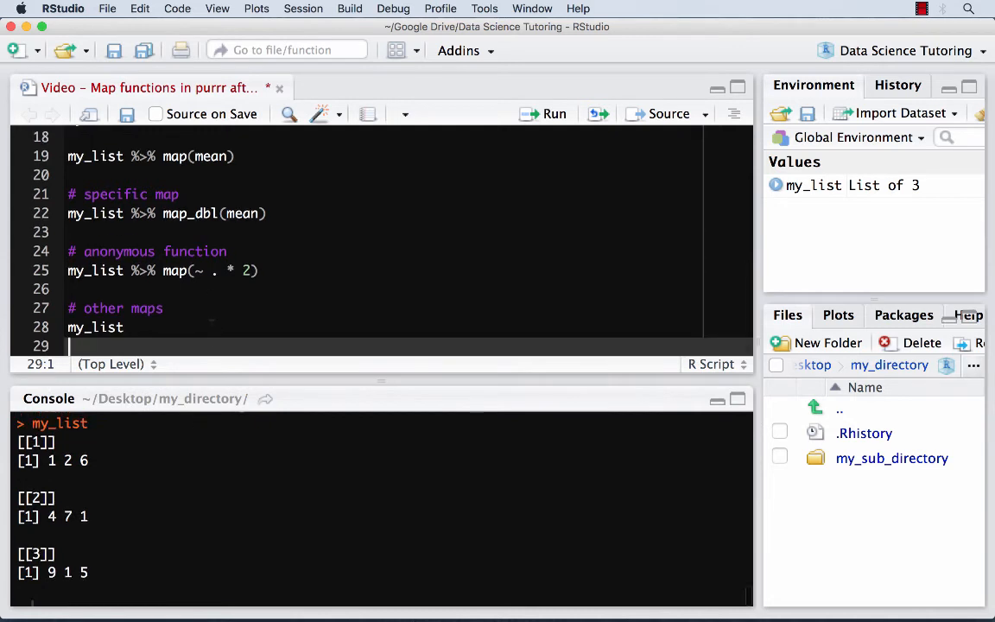
text(%>%)
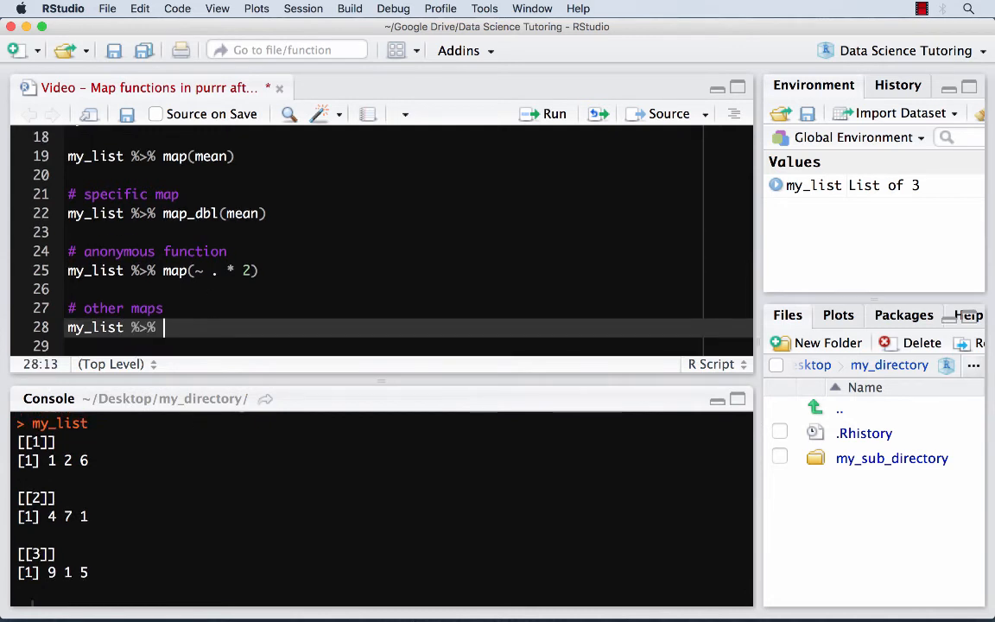
text(map()
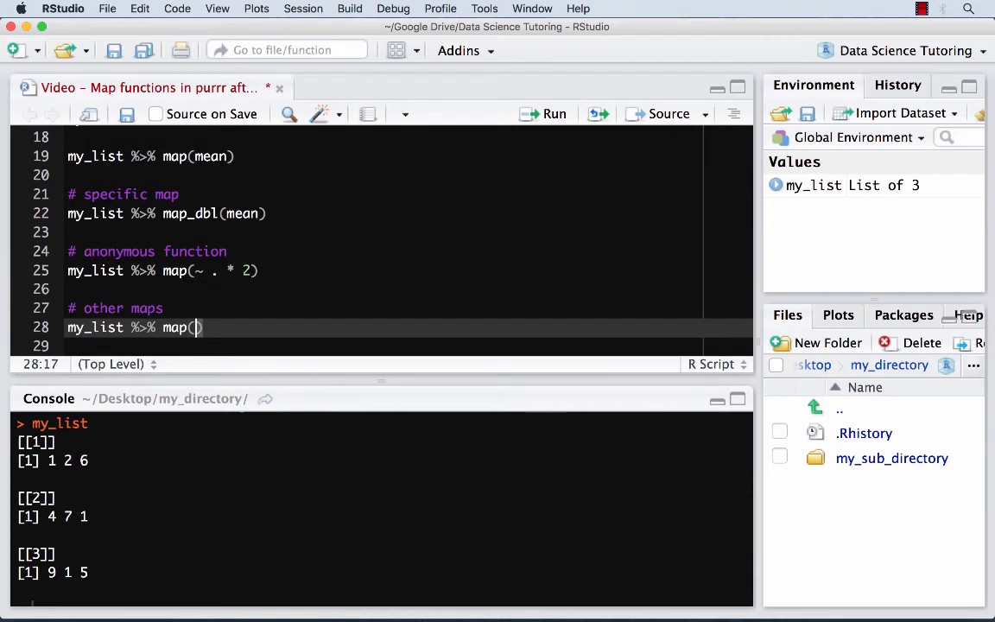
text(is)
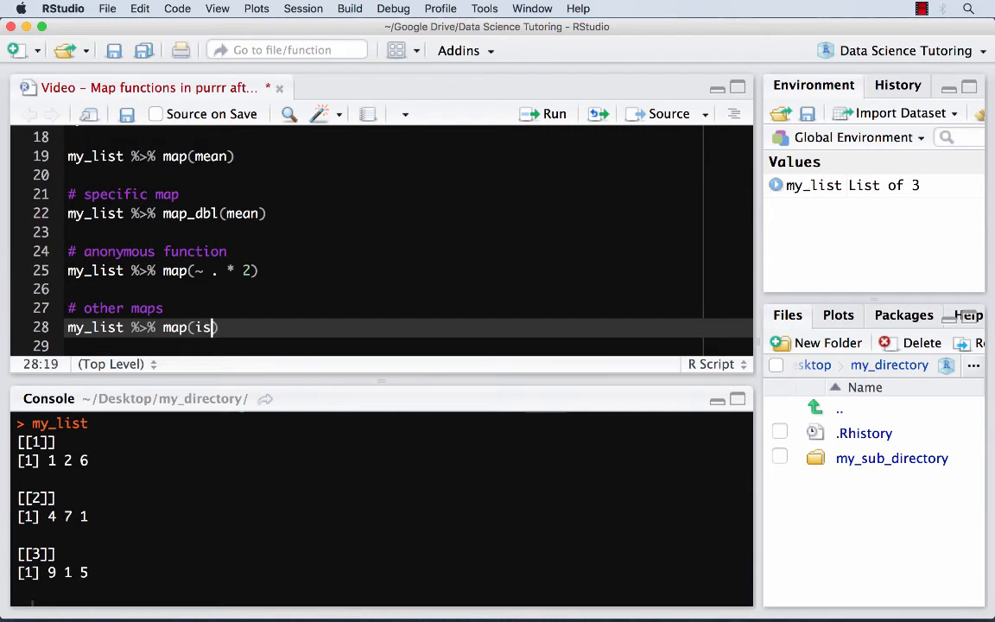
text(.numeric))
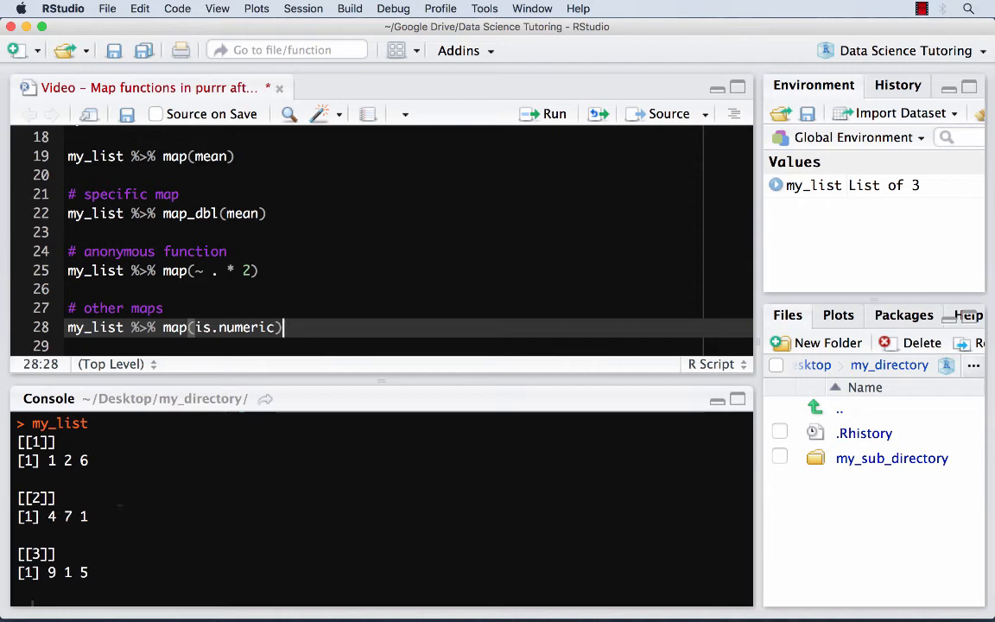
click(544, 113)
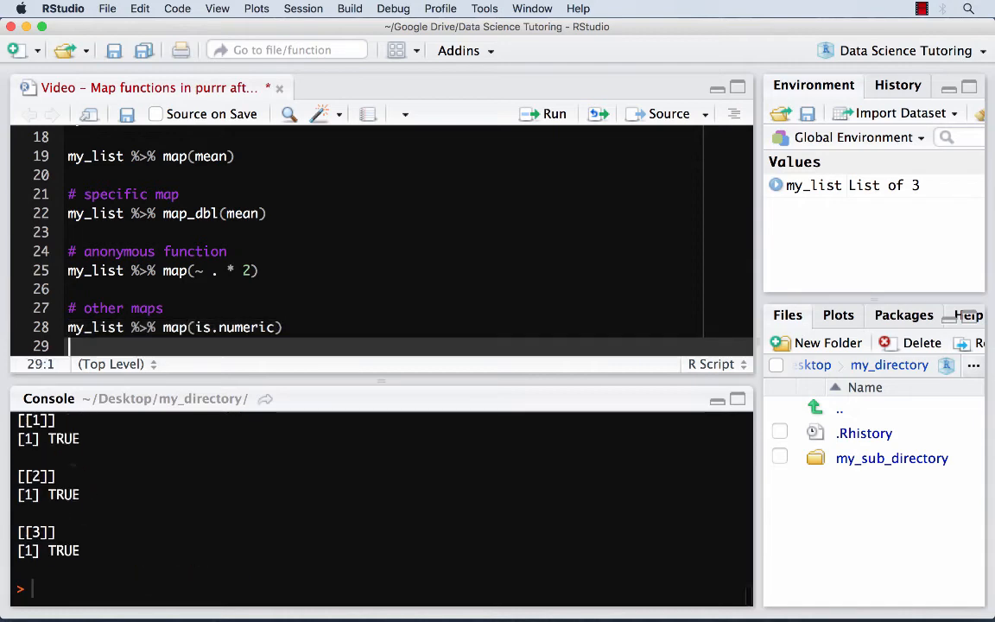
mouse_move(205, 372)
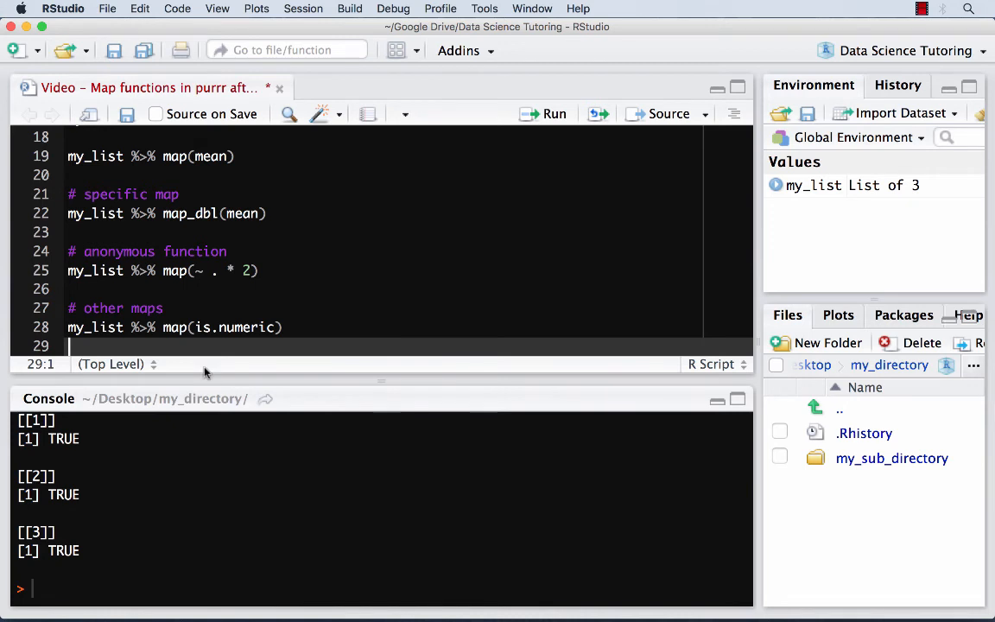
Run my_list %>% map_lgl(is.numeric) and map_chr(is.numeric), giving TRUE and "TRUE" vectors
text(my)
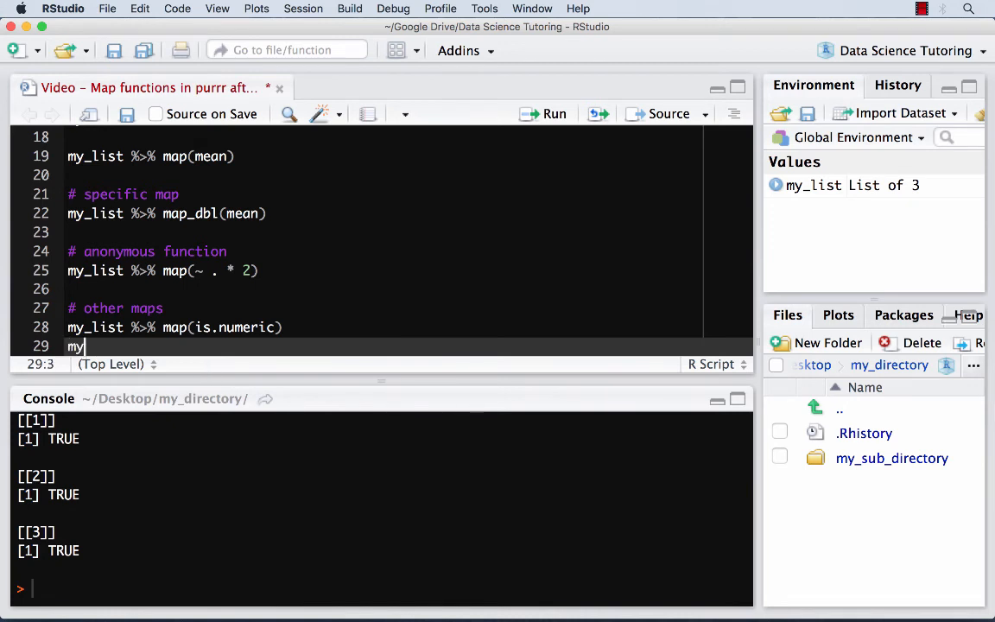
text(_list %>%)
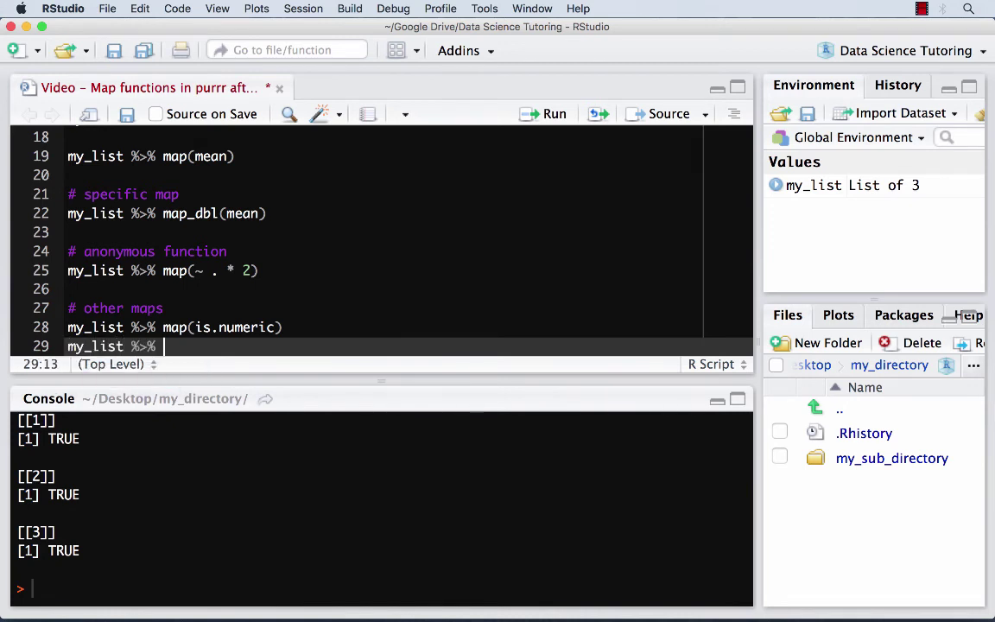
text(map_lgl)
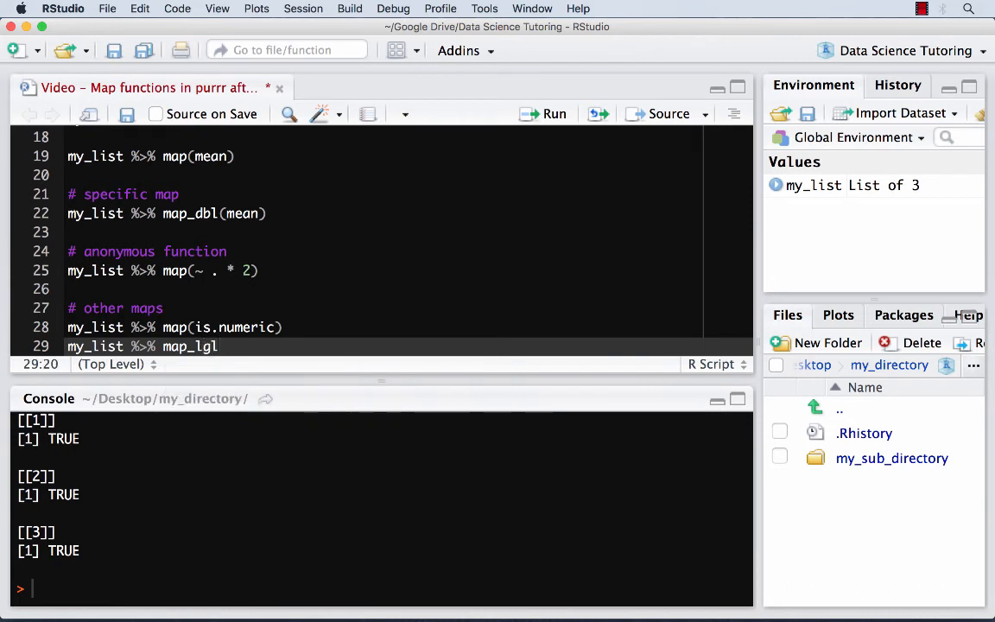
text(())
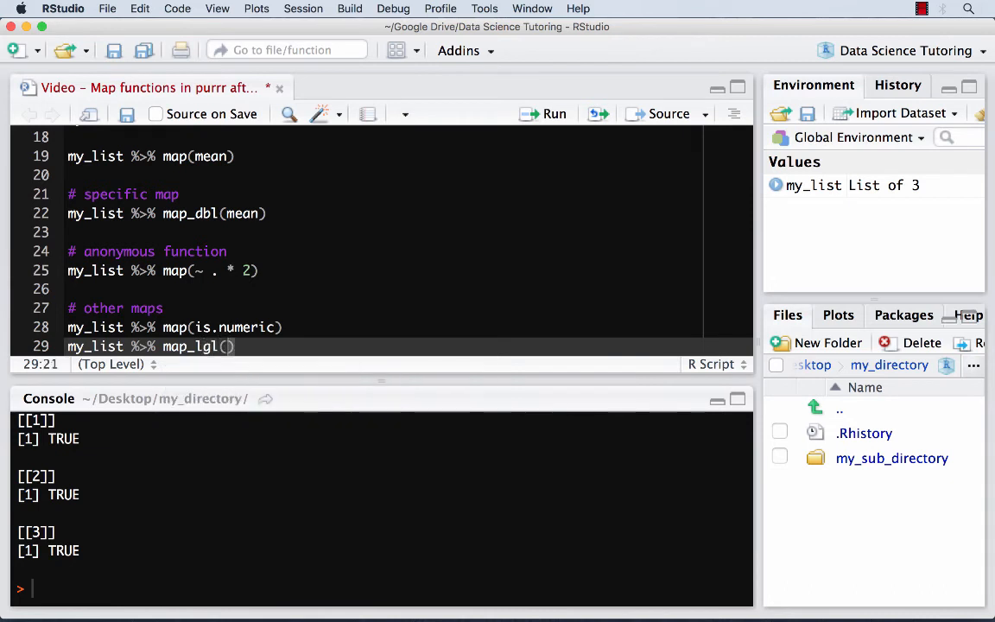
text(is.numeric)
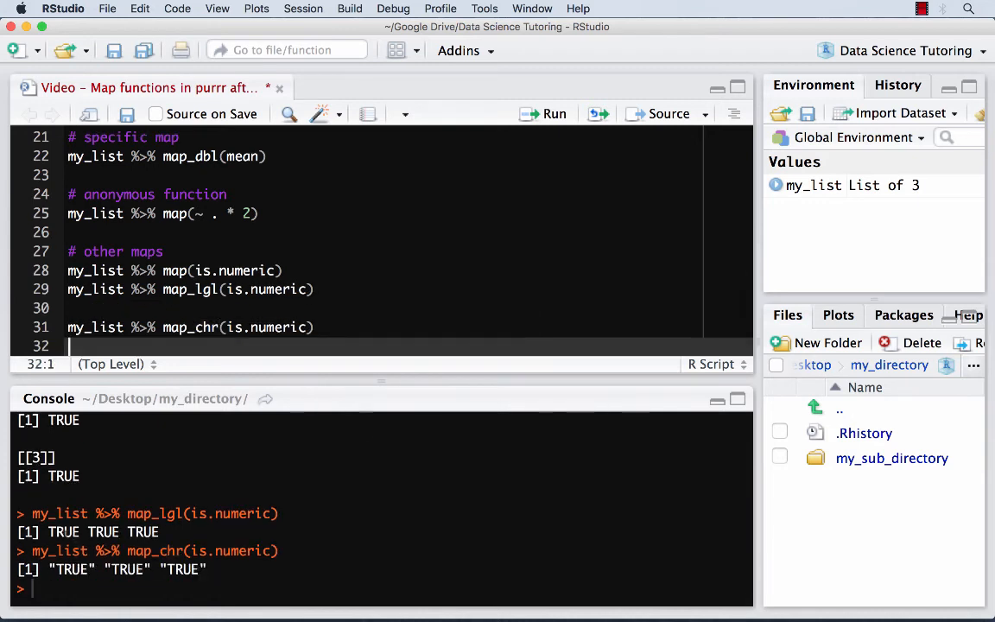
double_click(55, 532)
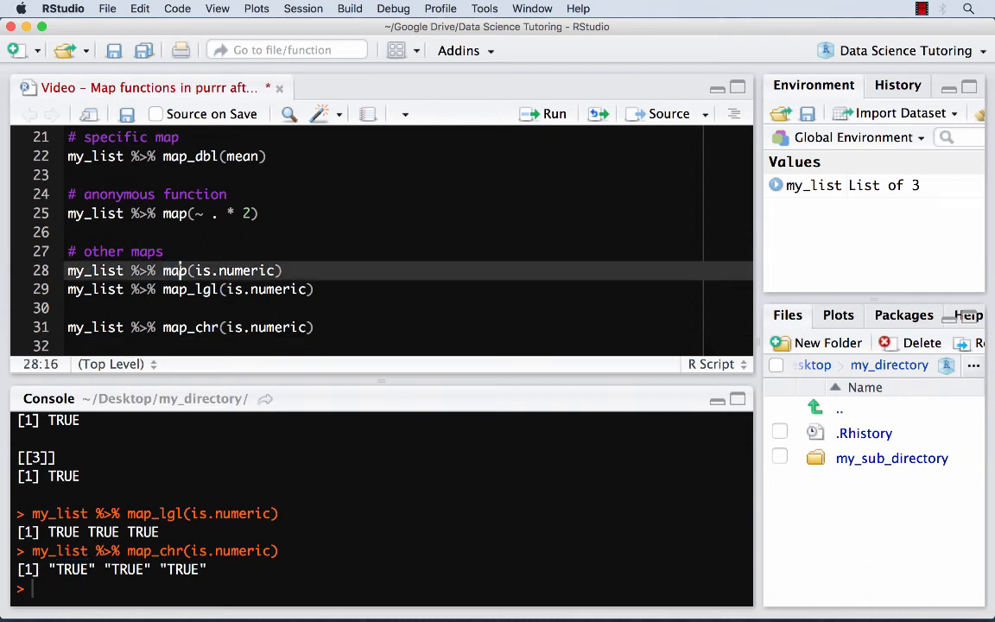
Run my_list %>% map_int(is.numeric), returning 1 1 1, then stop the recording
double_click(175, 270)
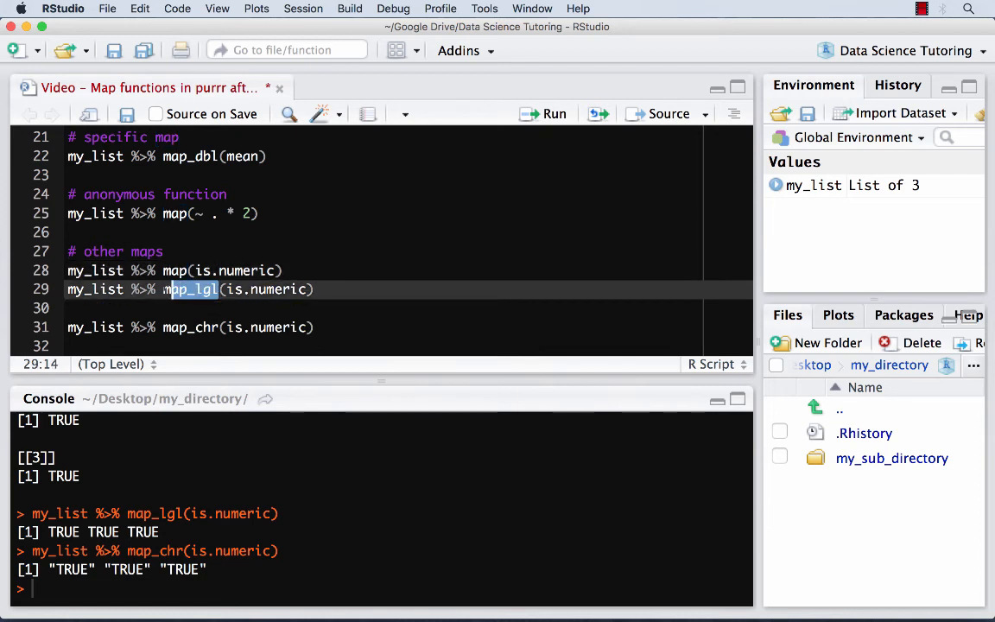
double_click(191, 289)
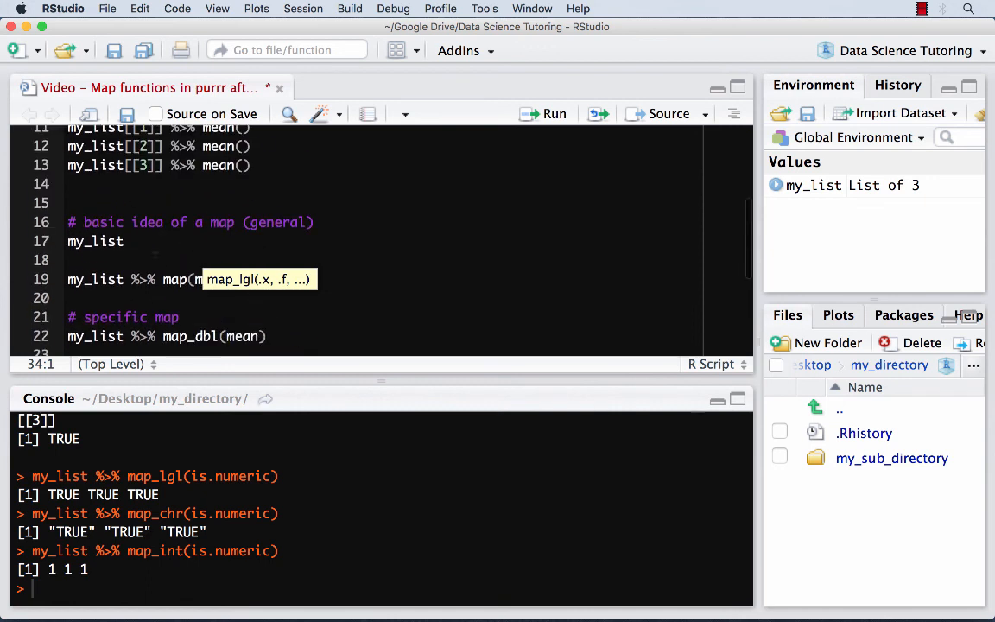
scroll(down, 3)
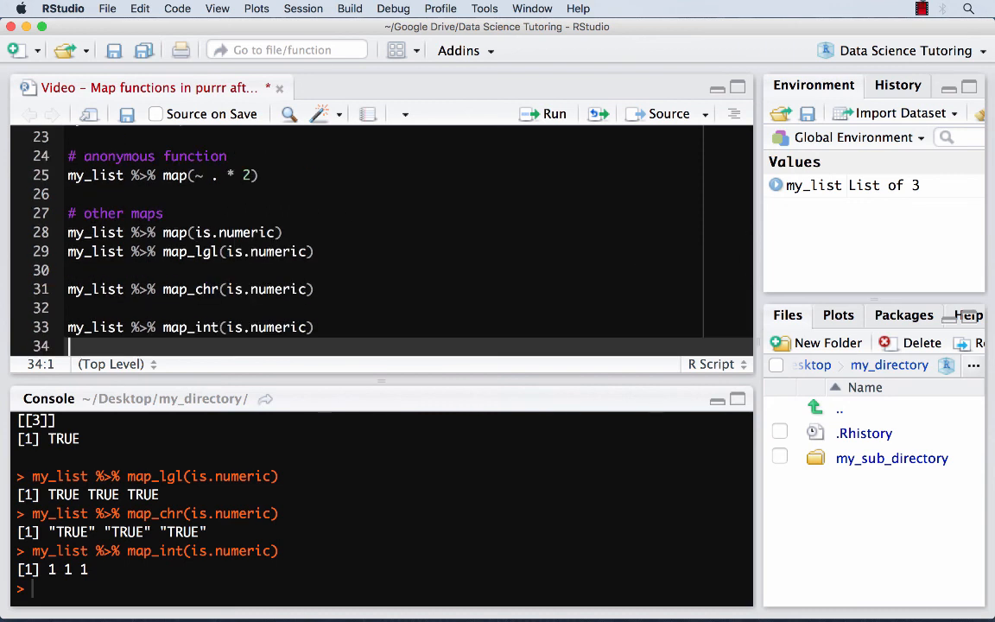
click(920, 9)
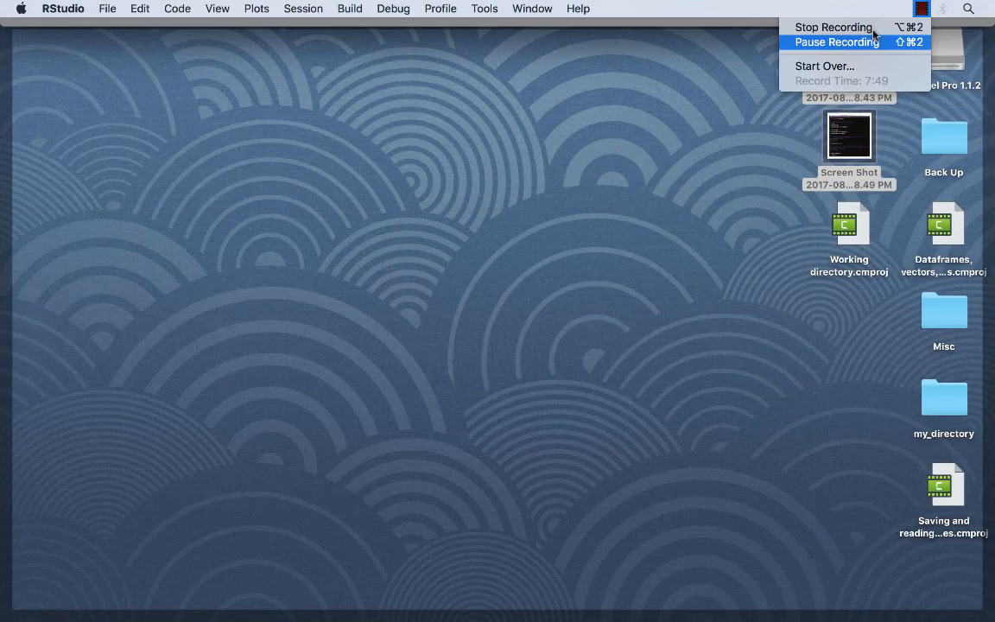